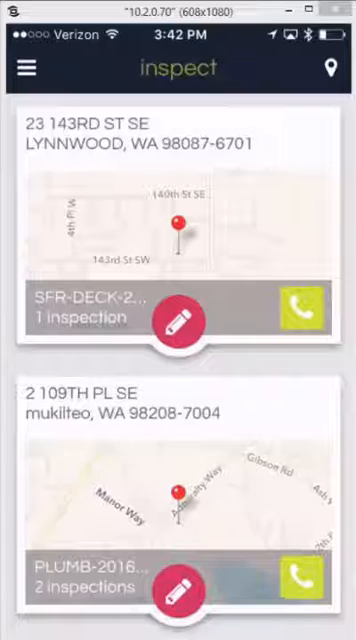
Browse the job list and select a permit, dismissing the call prompt to reach its B-ROUGH MECHANICAL checklist.
scroll(down, 3)
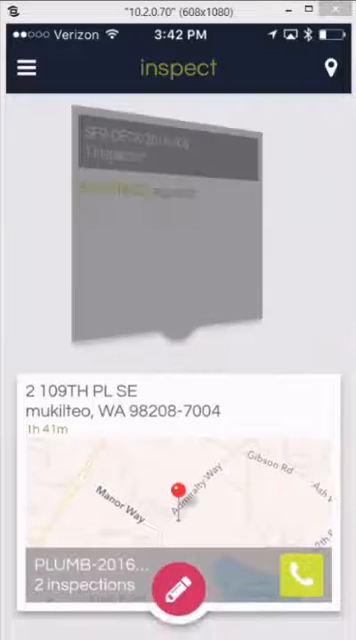
scroll(up, 3)
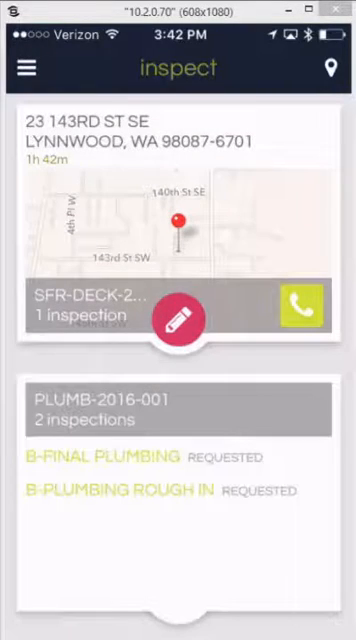
scroll(down, 3)
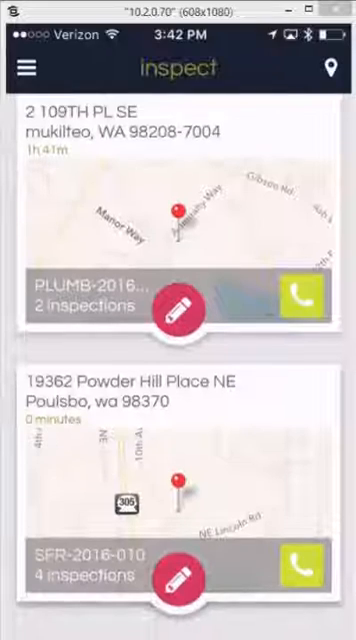
click(300, 292)
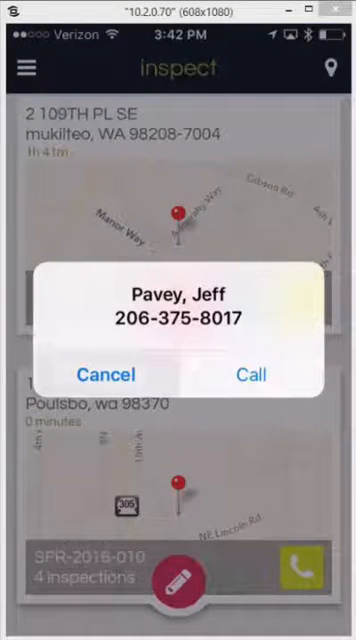
click(104, 376)
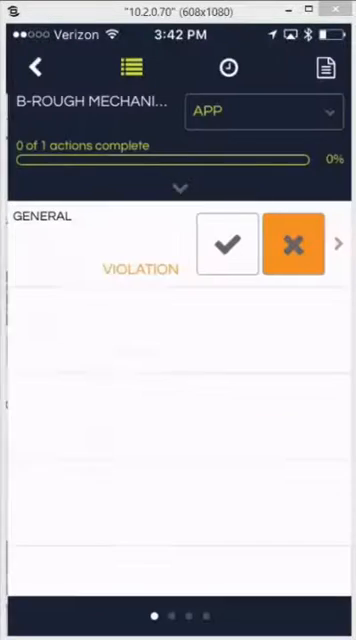
Switch to the F-SPRINKLERS checklist and mark its GENERAL item Completed (1 of 1).
scroll(left, 3)
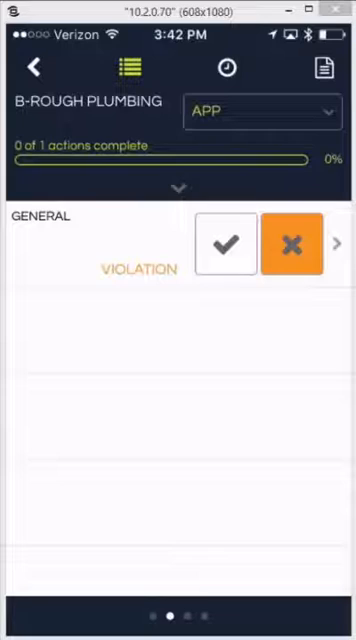
scroll(left, 3)
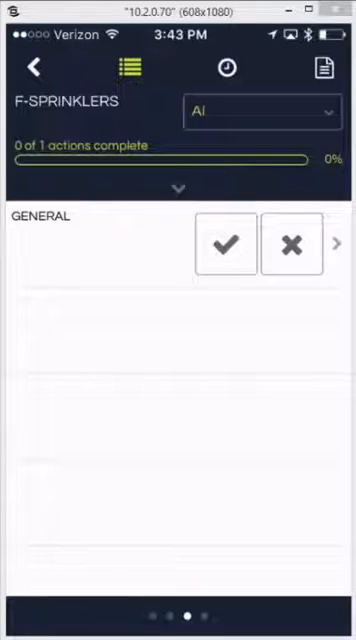
click(226, 244)
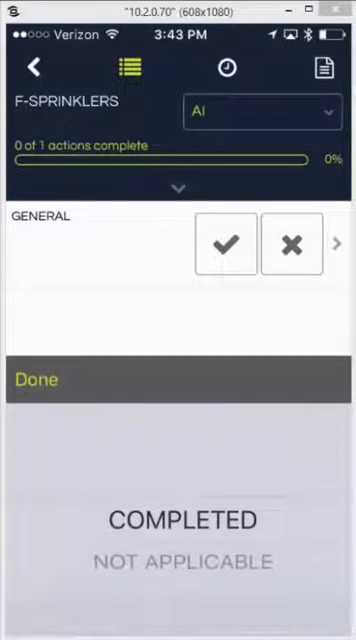
click(224, 244)
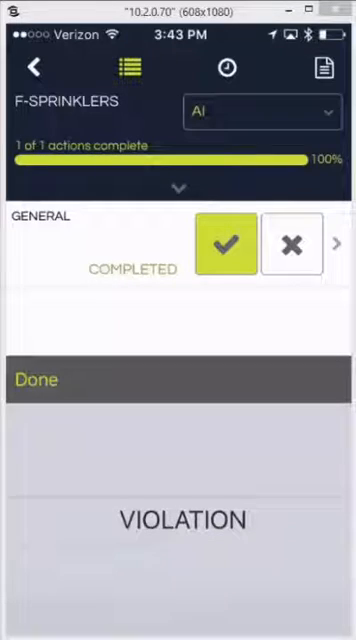
Add the correction comment 'Comment' to the GENERAL item, check its code references, leaving it a VIOLATION.
click(290, 248)
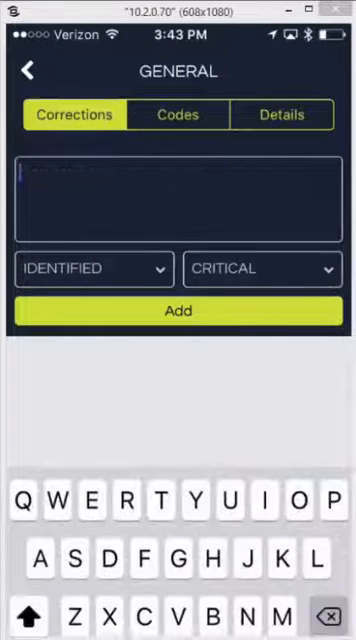
text(Comm)
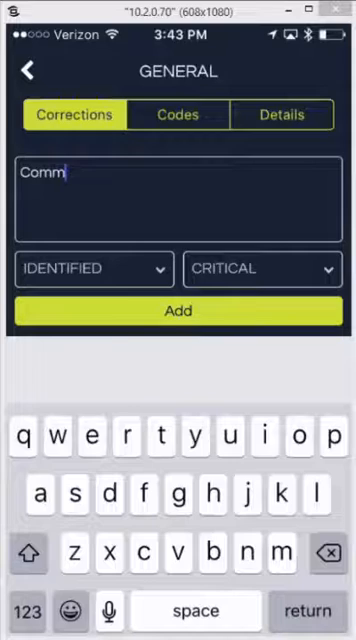
text(ent)
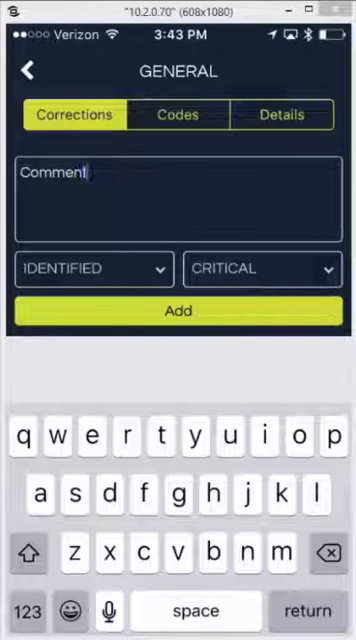
click(178, 312)
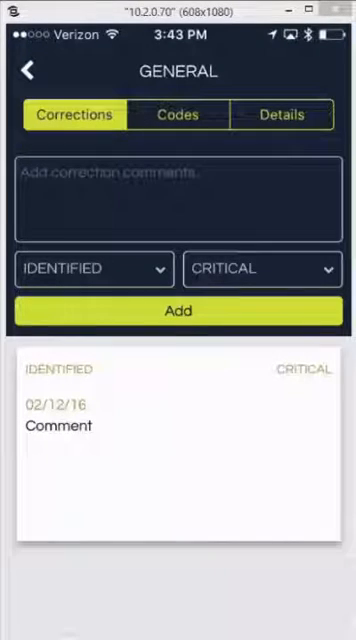
click(176, 114)
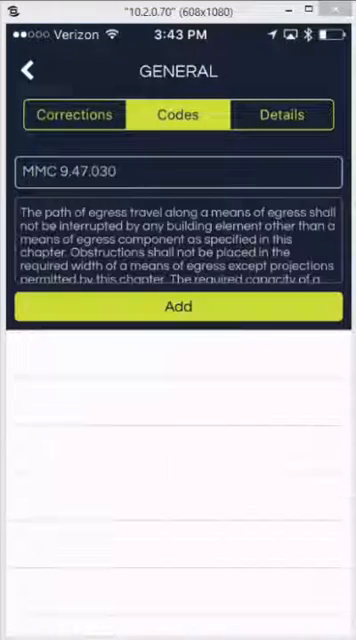
click(178, 308)
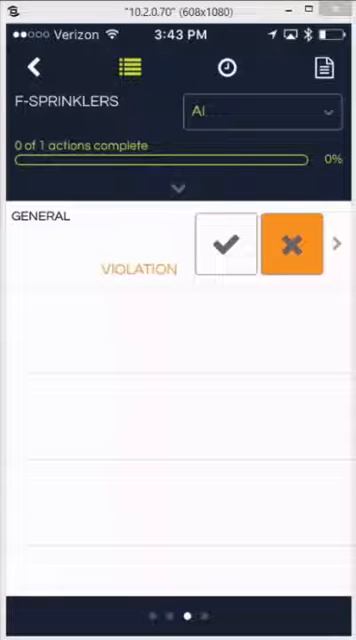
Check the visit time log, then the permit's conditions and inspection history, and start the Inspection Report.
click(262, 112)
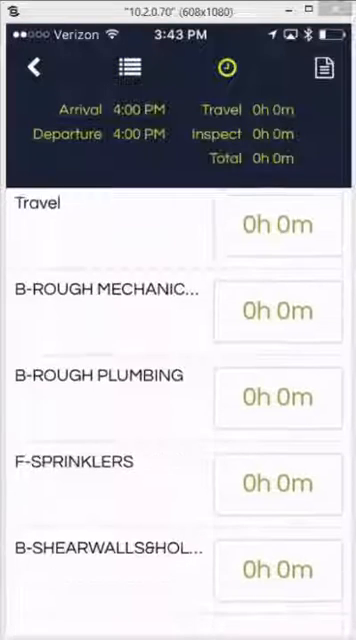
scroll(down, 3)
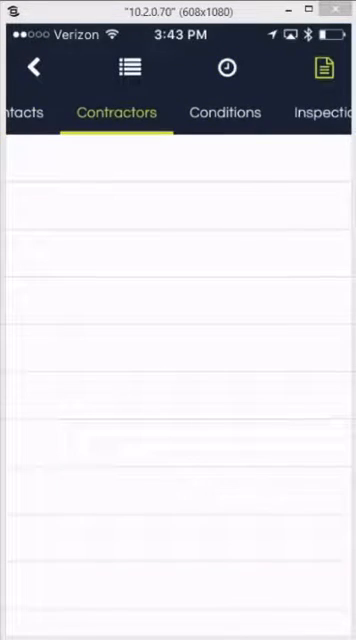
click(224, 112)
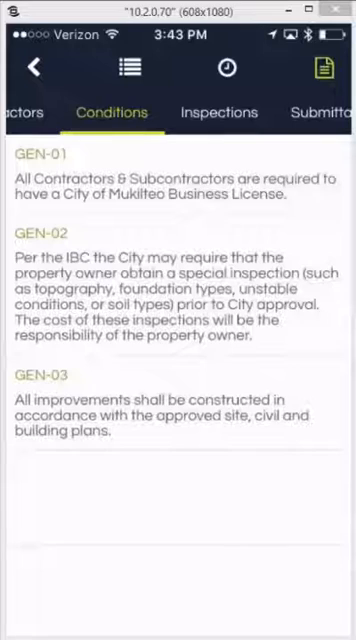
click(220, 112)
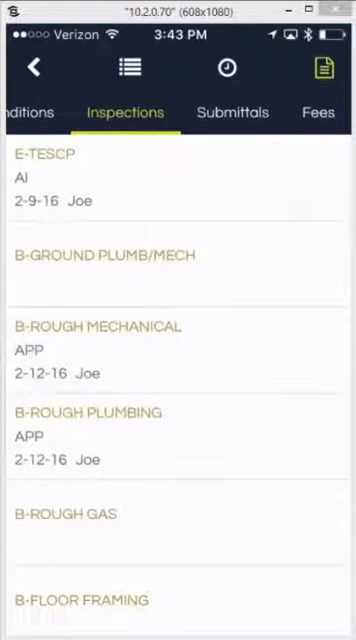
click(232, 112)
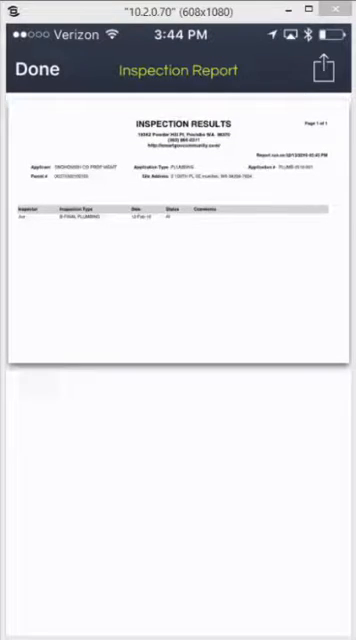
View the report's print and share options, dismiss the share sheet and return to the job list.
click(322, 70)
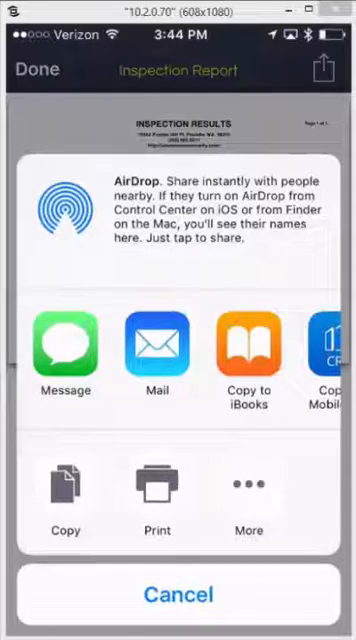
click(156, 500)
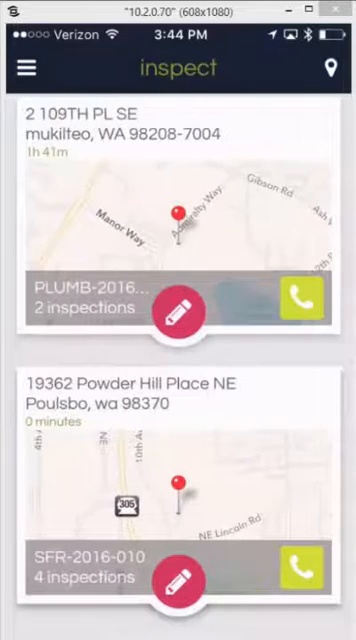
scroll(down, 3)
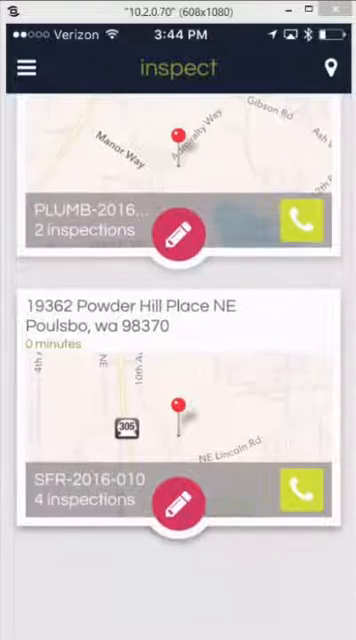